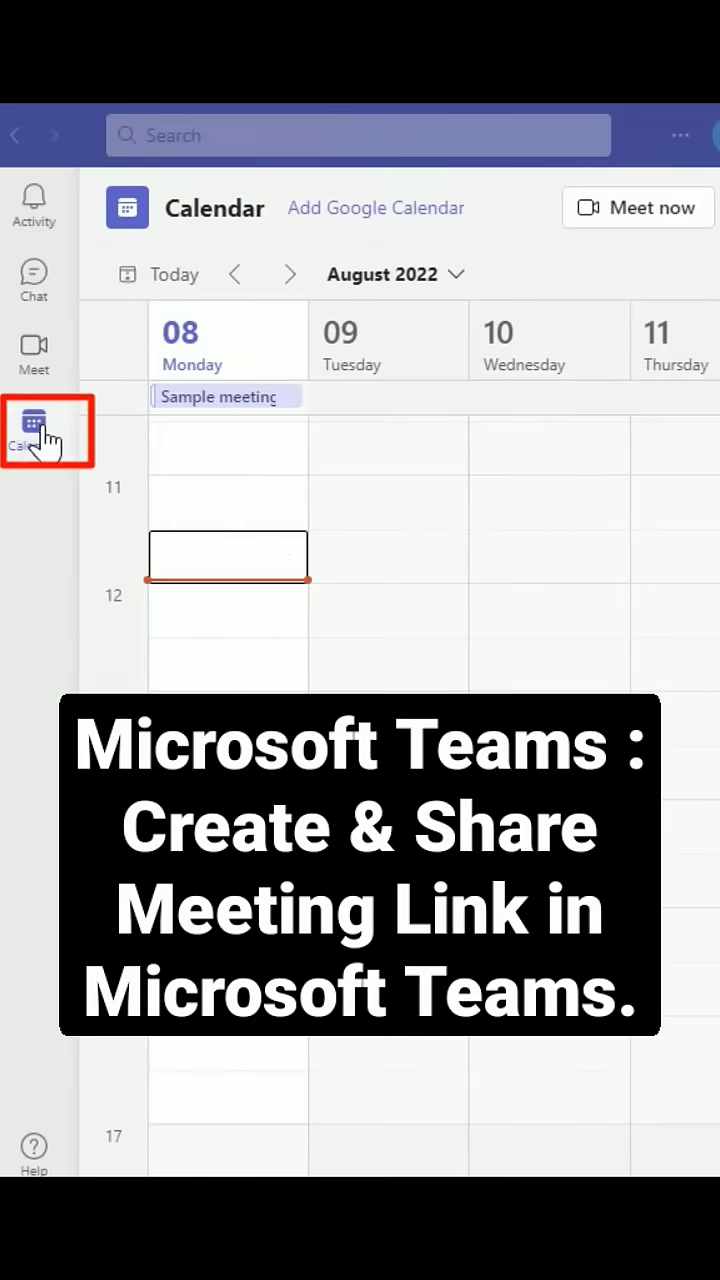
pyautogui.moveTo(80, 400)
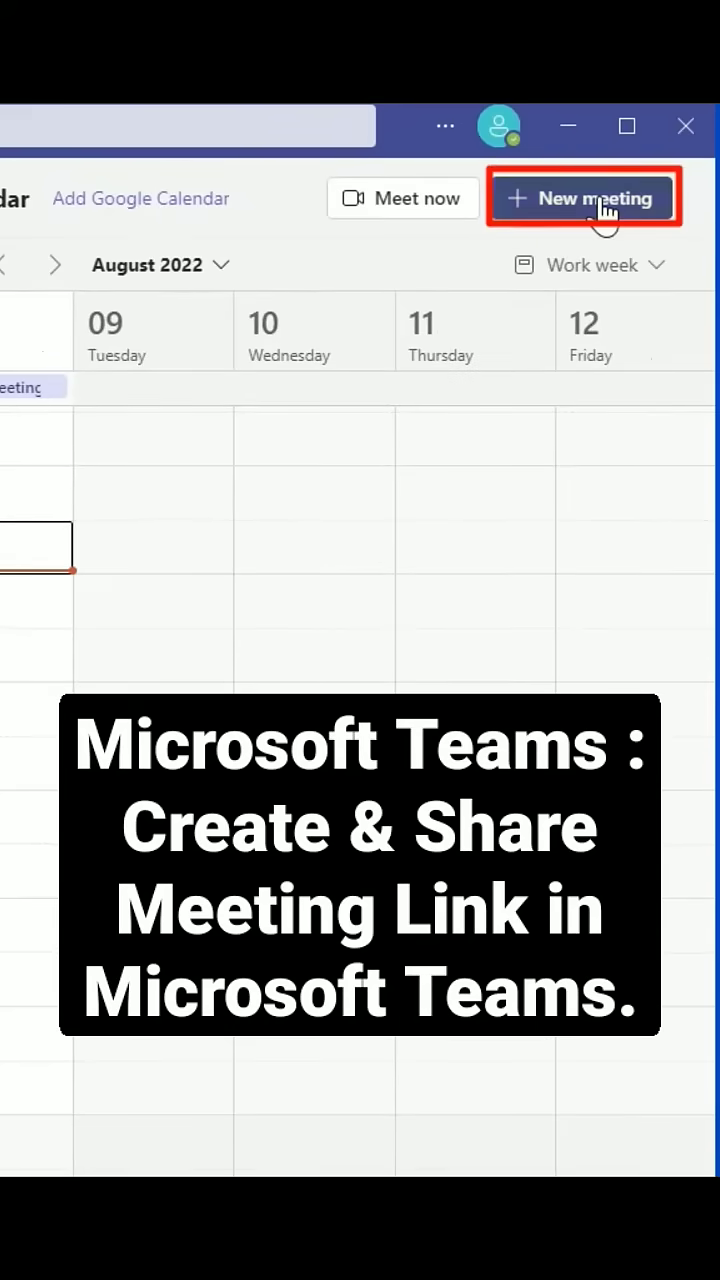
# Create a new meeting and title it 'Sample Meeting'
pyautogui.click(584, 196)
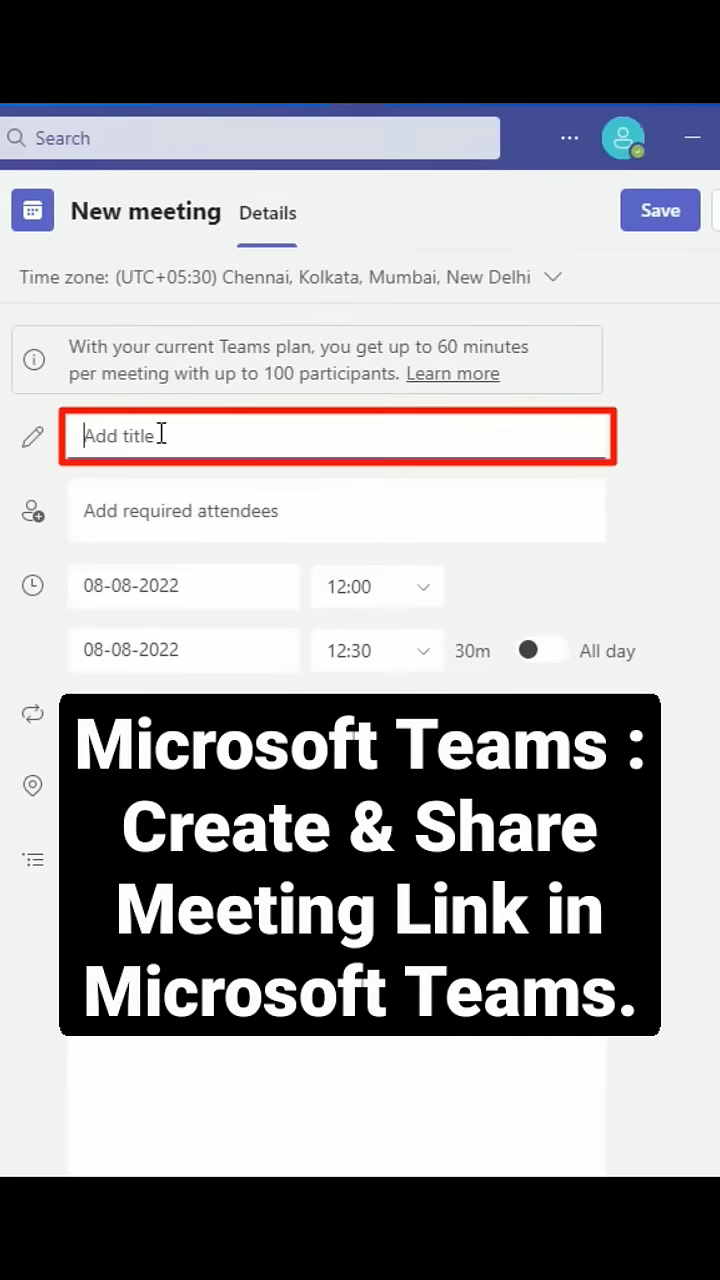
pyautogui.write('Sample Meeting')
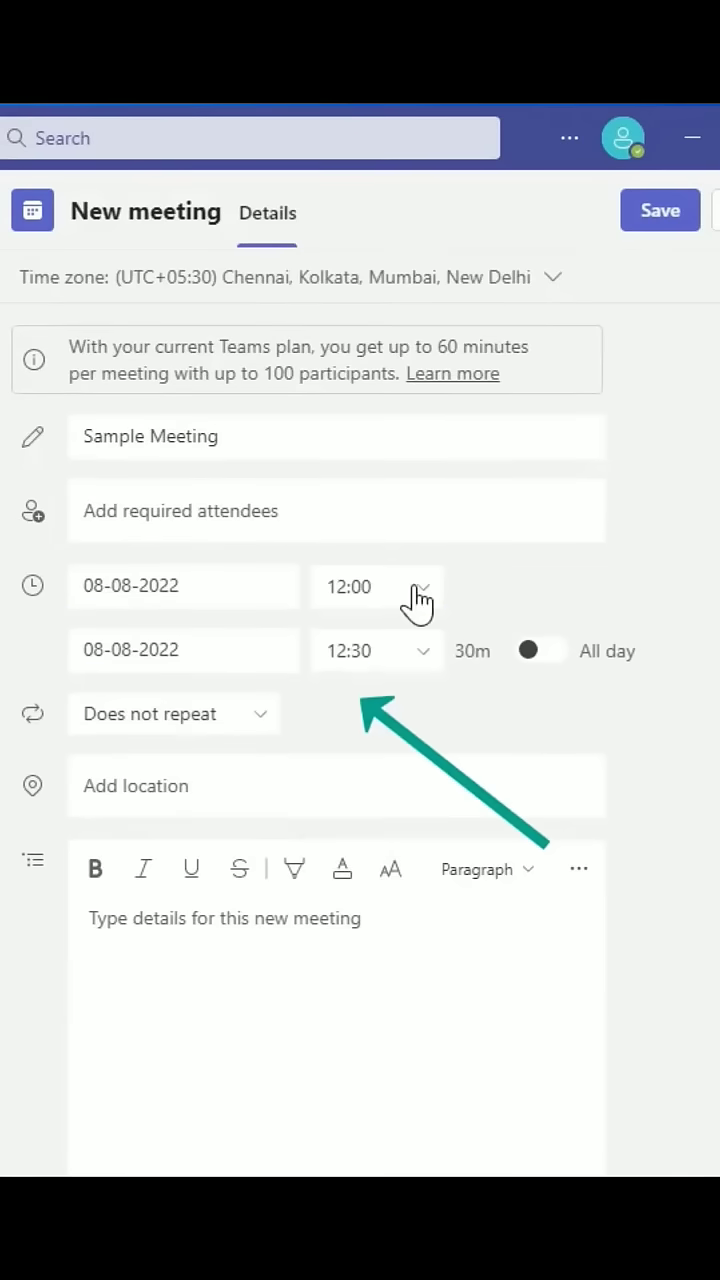
# Keep the meeting timed 12:00–12:30 after toggling All day, with location Pilani
pyautogui.click(360, 586)
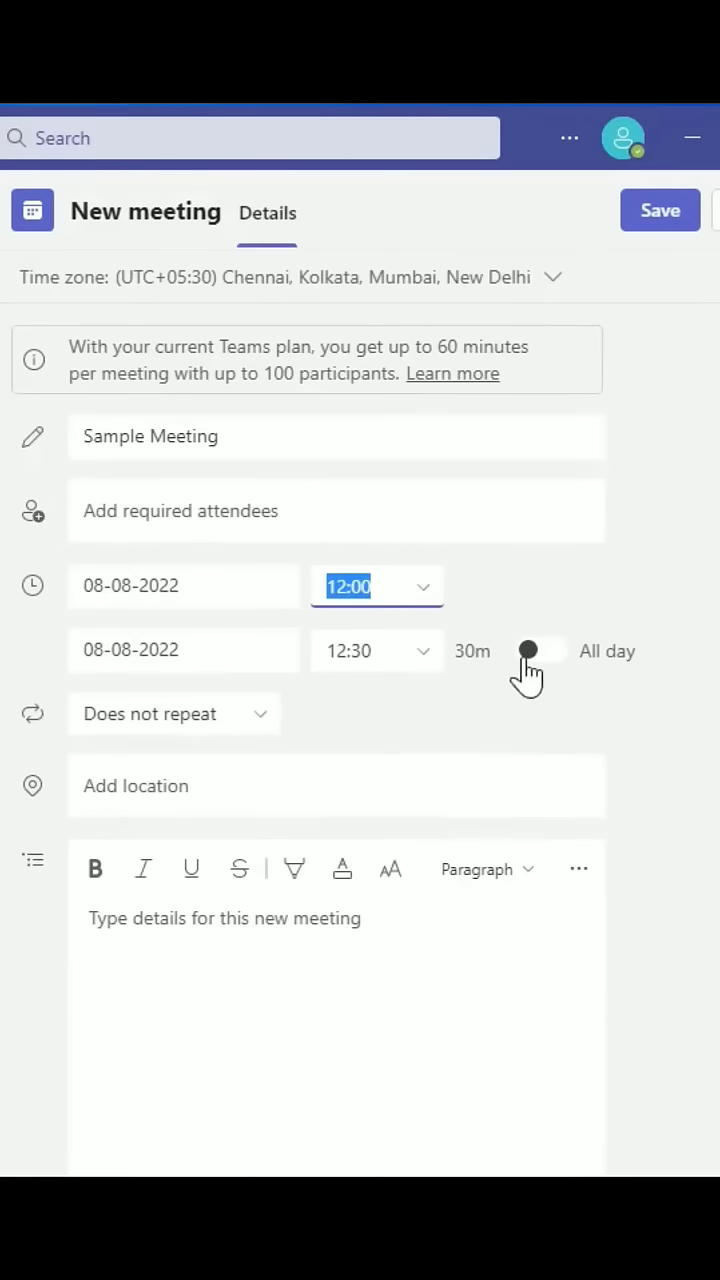
pyautogui.click(528, 652)
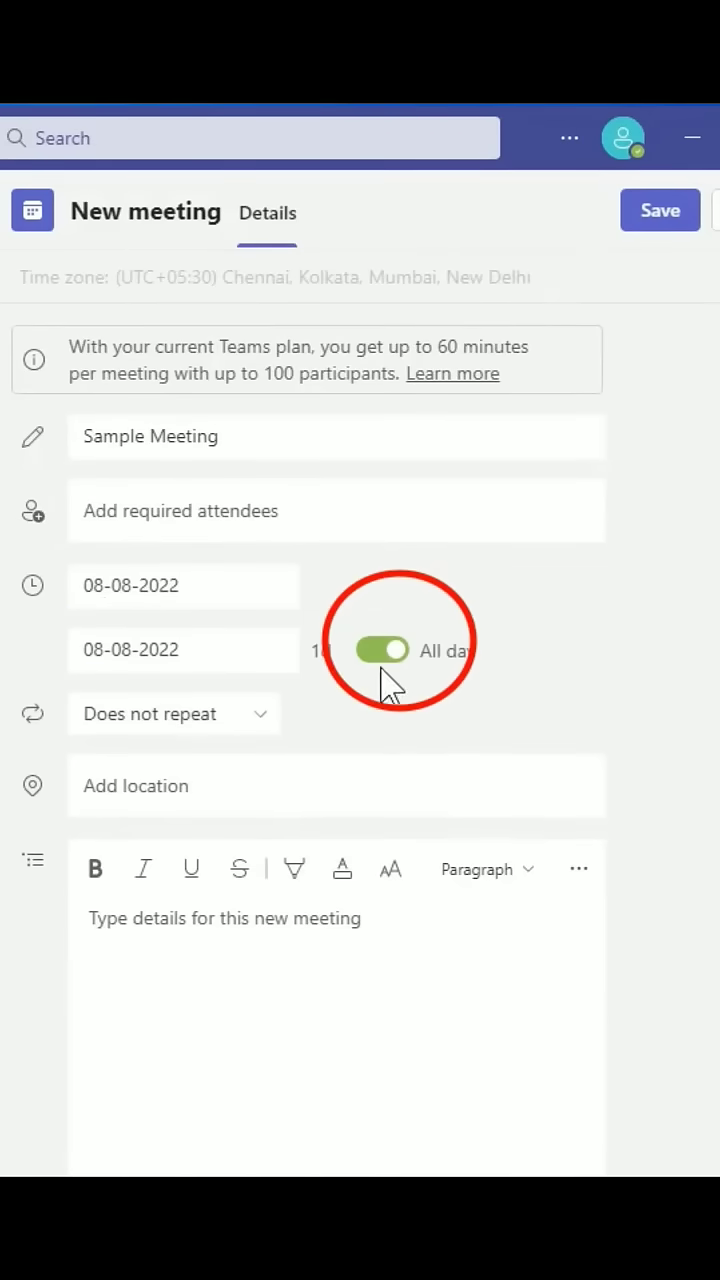
pyautogui.click(384, 650)
pyautogui.write('Pilani')
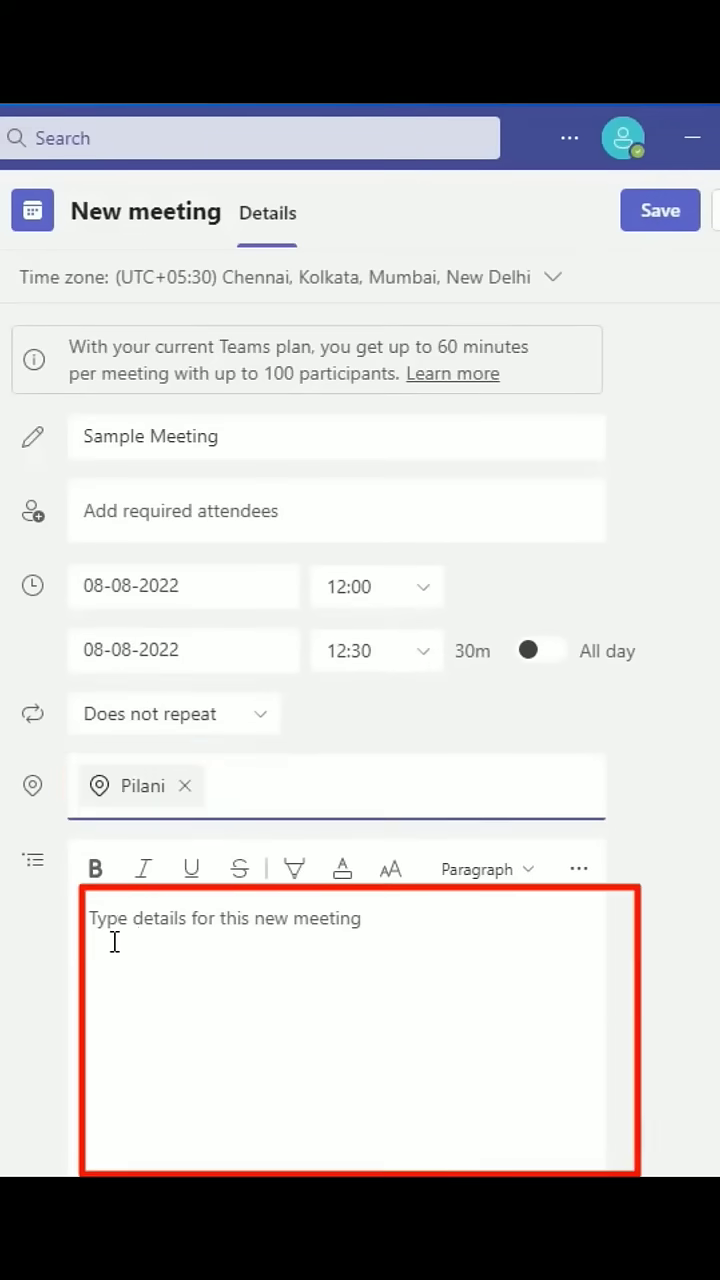
# Add the greeting 'Dear Par' to the details and save the meeting to the calendar
pyautogui.write('Dear Participants....................................')
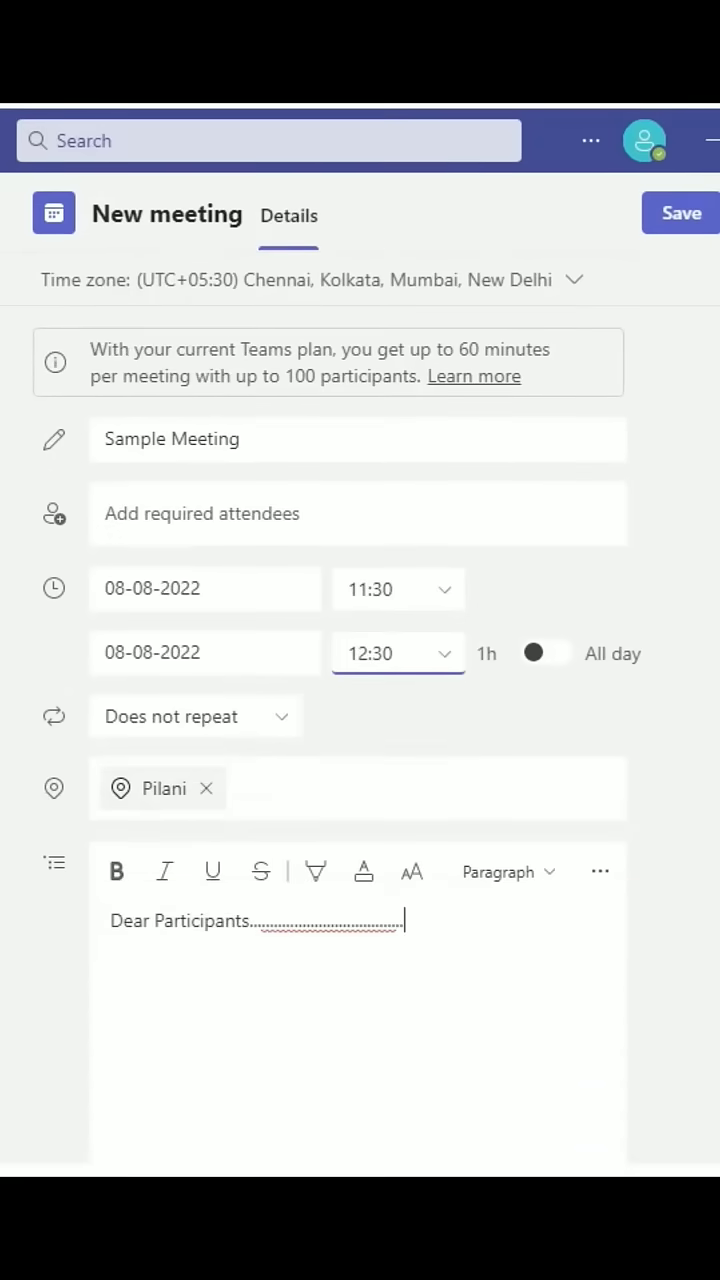
pyautogui.click(680, 212)
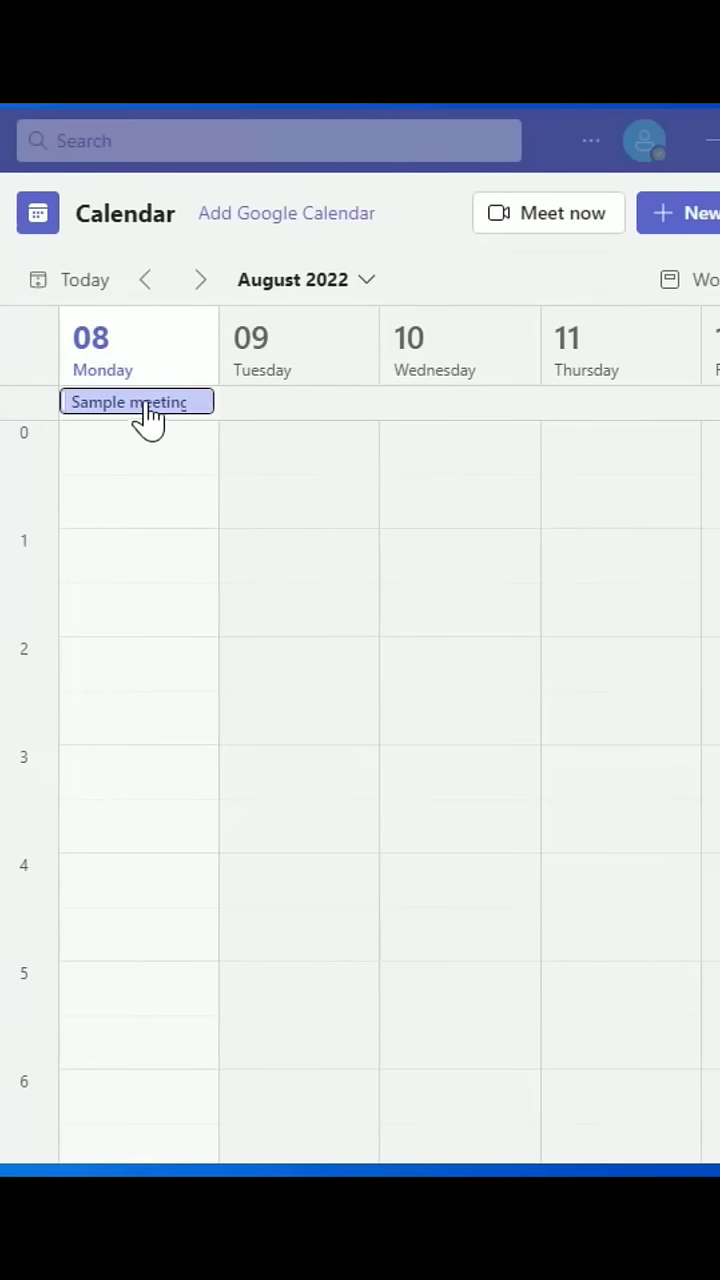
# Copy the Sample Meeting join link and paste it into Notepad
pyautogui.click(136, 402)
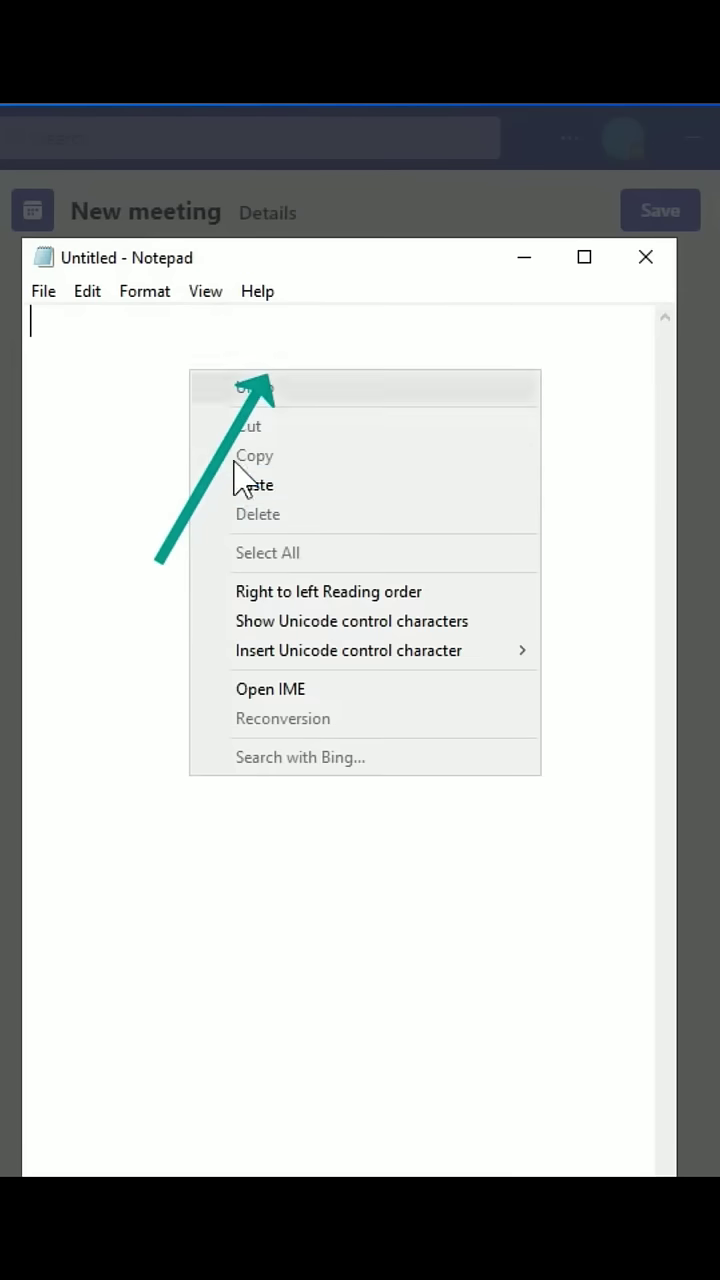
pyautogui.click(258, 484)
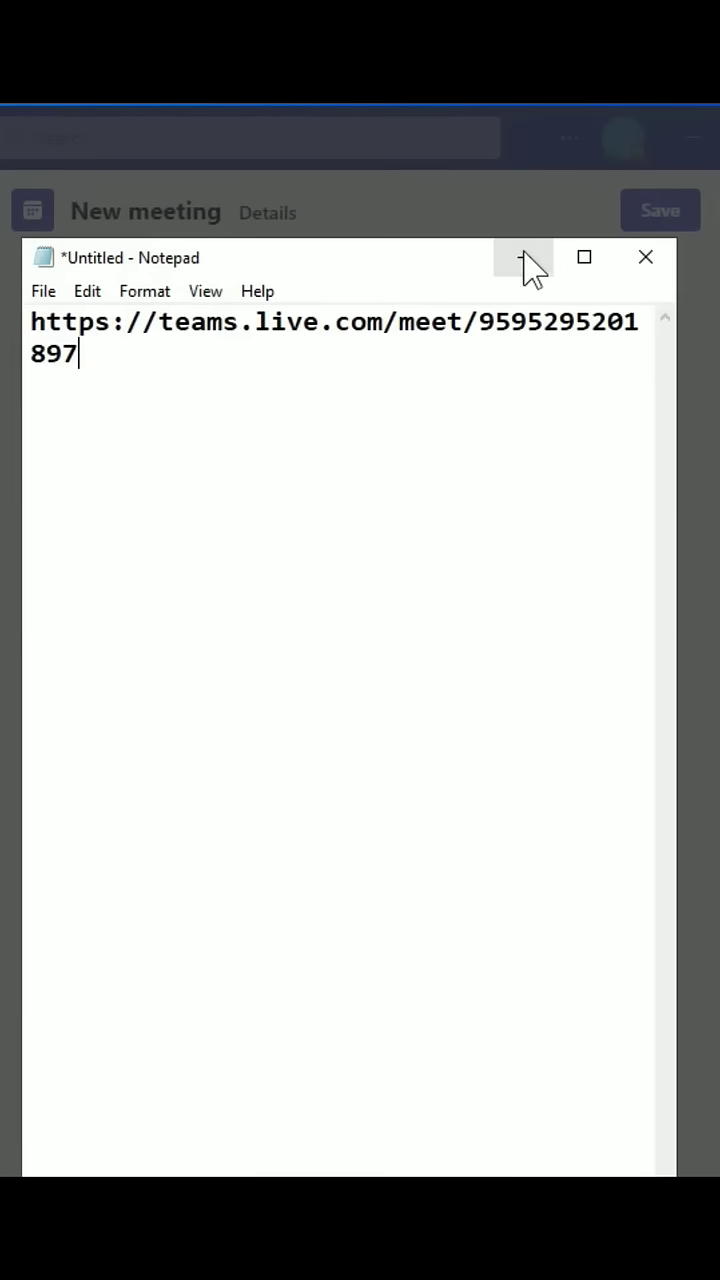